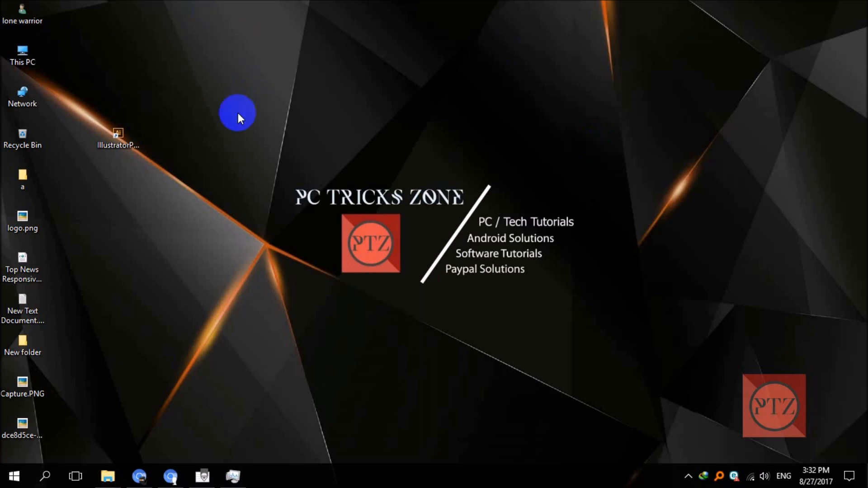
{"action": "mouse_move", "coordinate": [171, 150]}
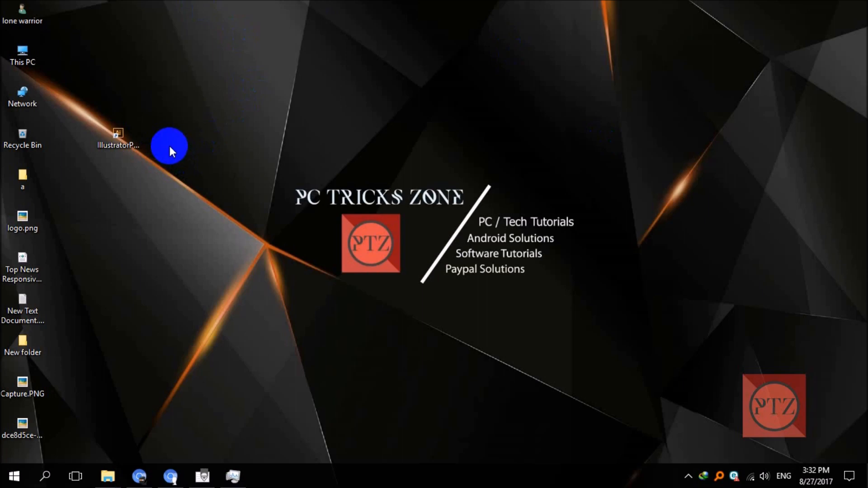
{"action": "mouse_move", "coordinate": [162, 160]}
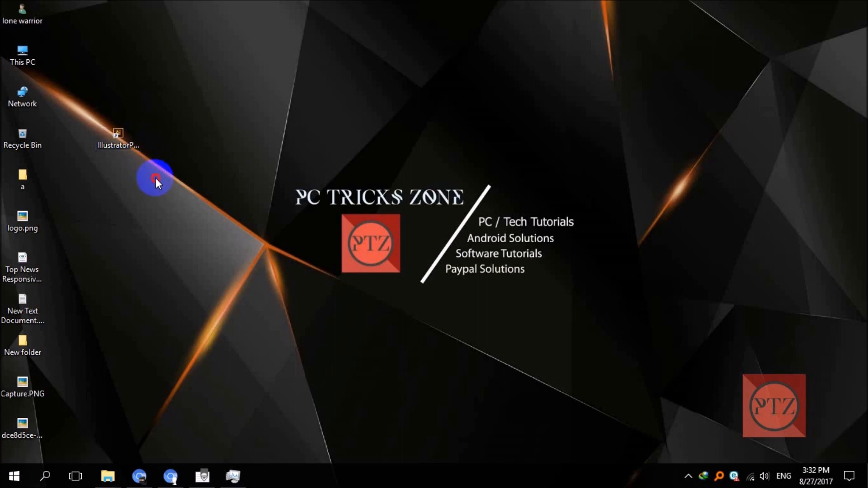
- Move the IllustratorPortable shortcut toward the desktop centre, above the PC TRICKS ZONE logo, and select it
{"action": "left_click", "coordinate": [118, 136]}
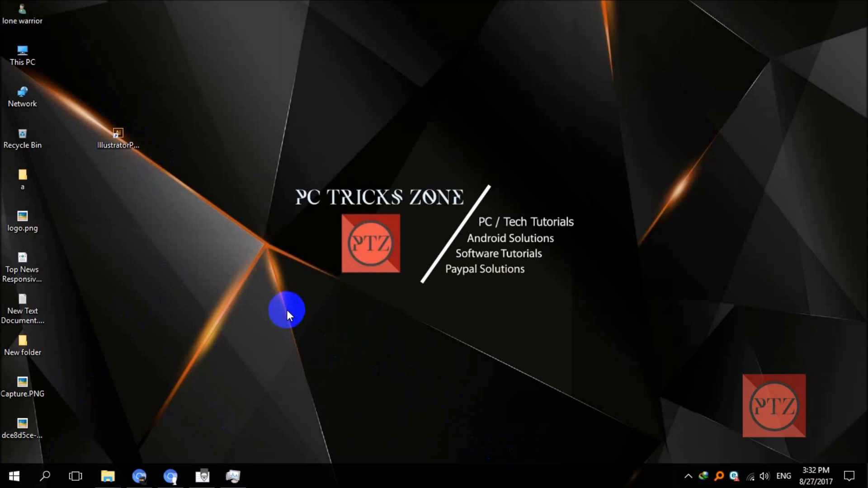
{"action": "mouse_move", "coordinate": [271, 294]}
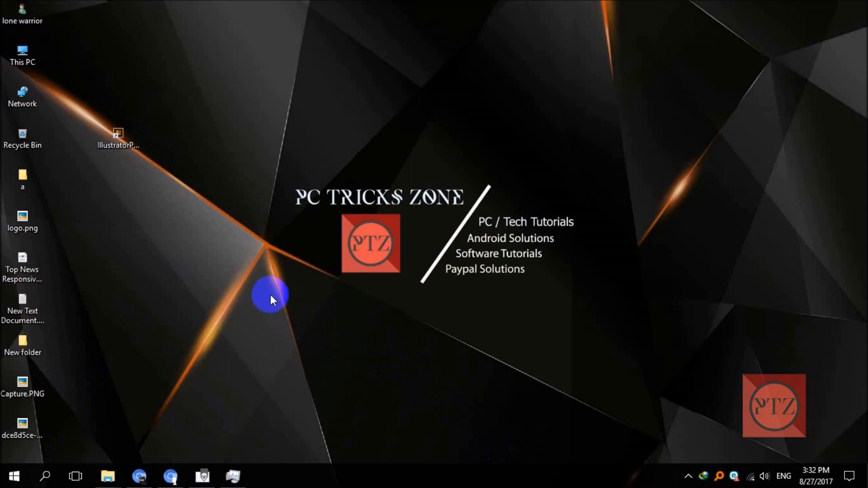
{"action": "mouse_move", "coordinate": [229, 280]}
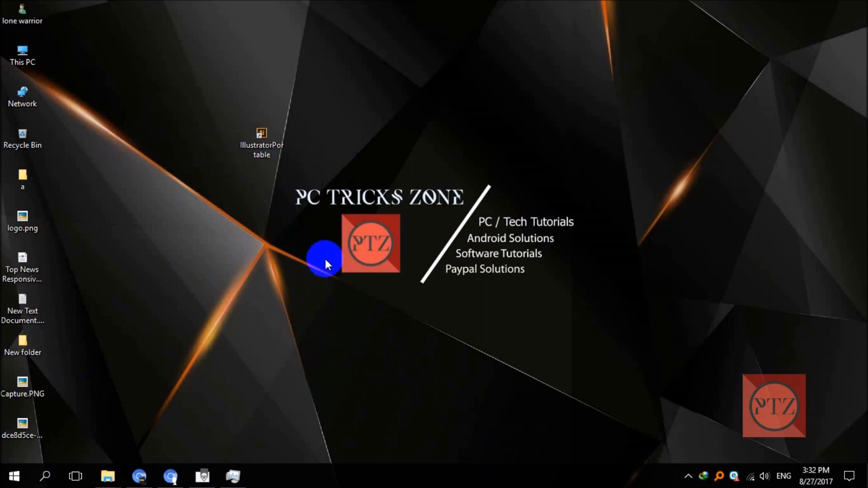
{"action": "left_click", "coordinate": [290, 184]}
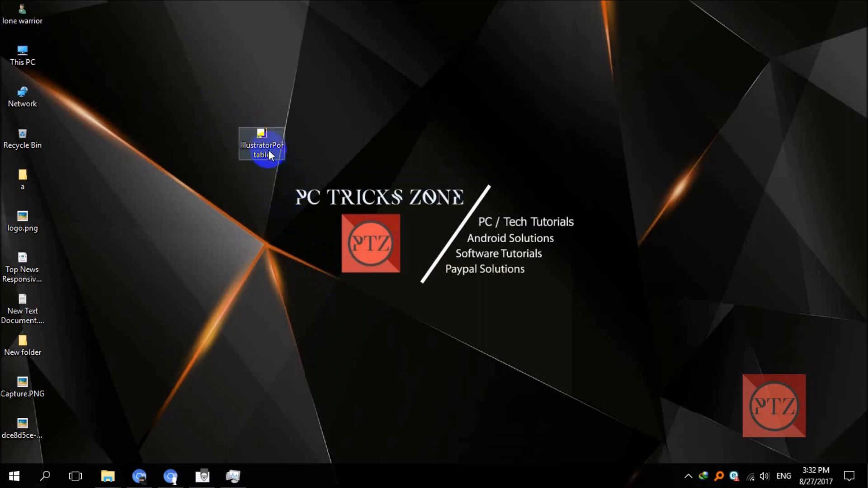
{"action": "double_click", "coordinate": [261, 146]}
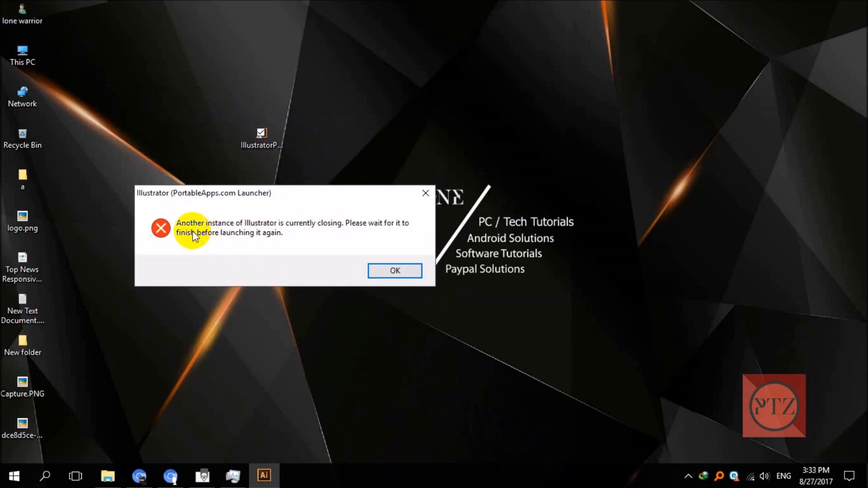
{"action": "mouse_move", "coordinate": [296, 241]}
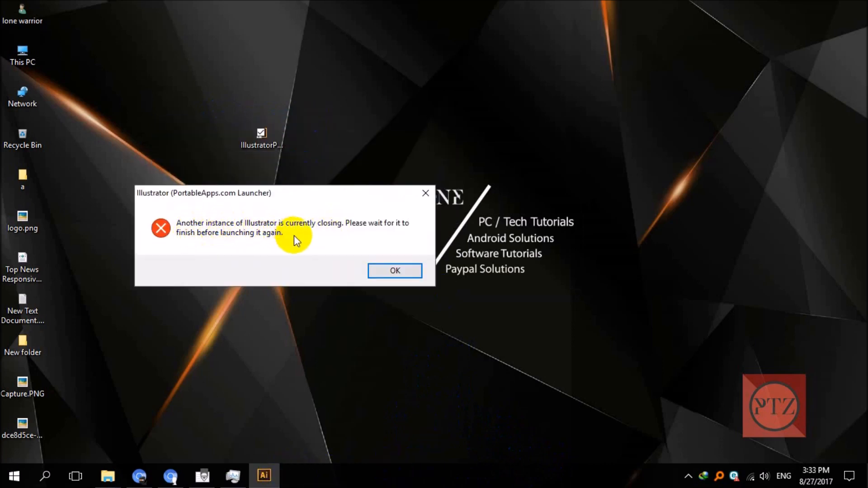
{"action": "mouse_move", "coordinate": [374, 239]}
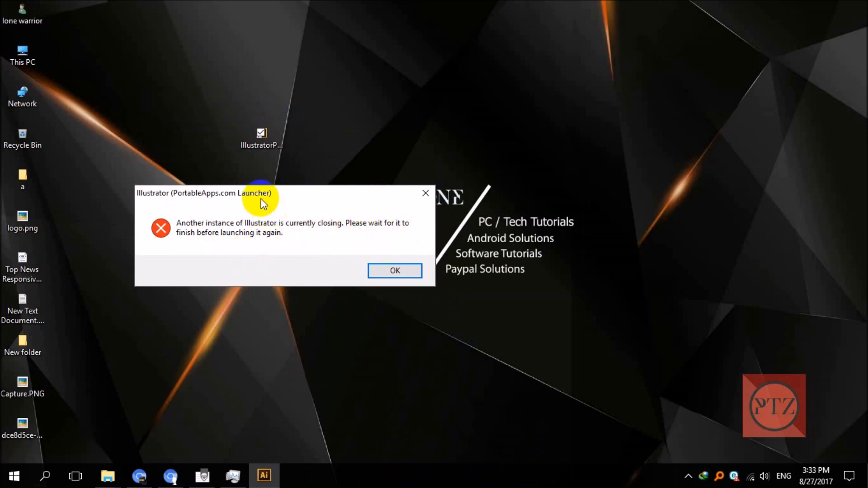
{"action": "left_click_drag", "start_coordinate": [204, 193], "coordinate": [304, 131]}
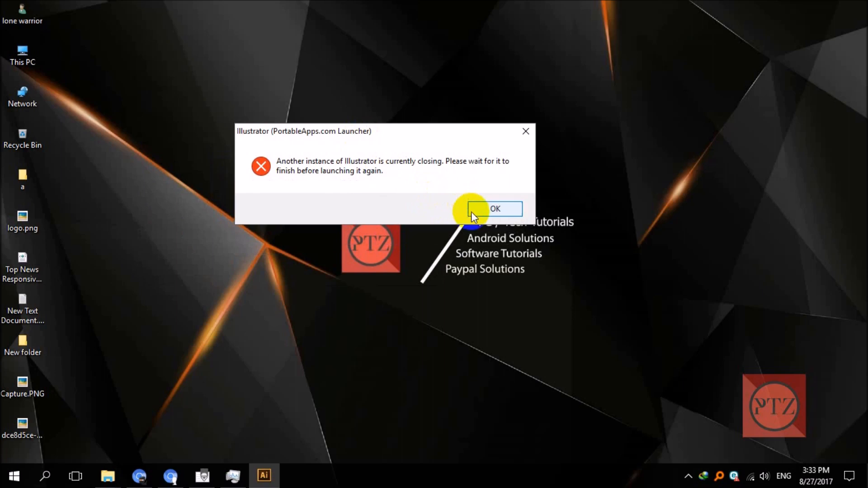
{"action": "left_click", "coordinate": [494, 209]}
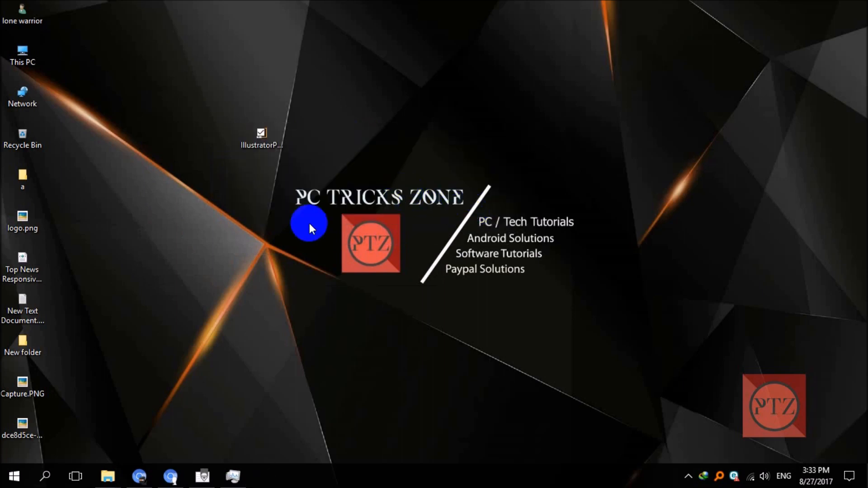
{"action": "left_click", "coordinate": [262, 136]}
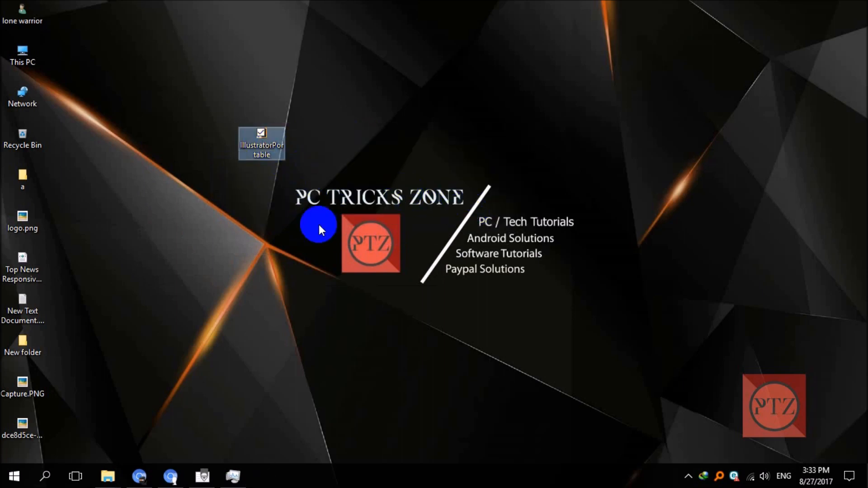
{"action": "mouse_move", "coordinate": [296, 180]}
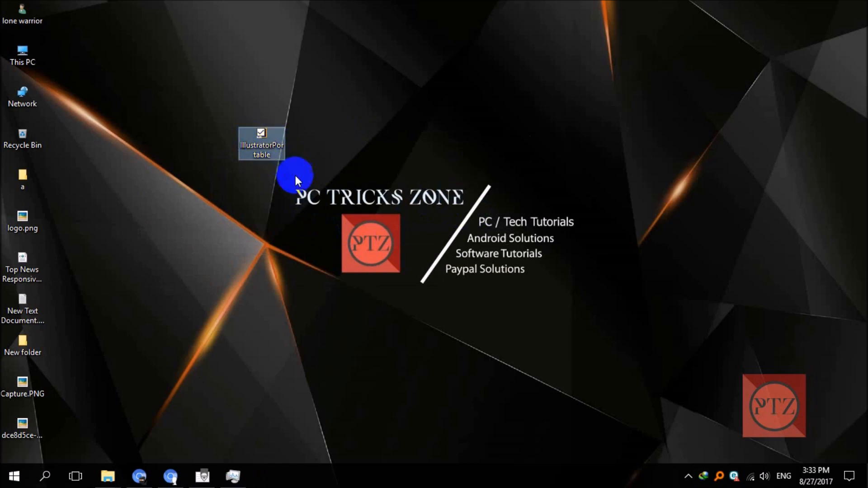
- Open the IllustratorPortable shortcut's file location and enter its Data folder
{"action": "right_click", "coordinate": [261, 143]}
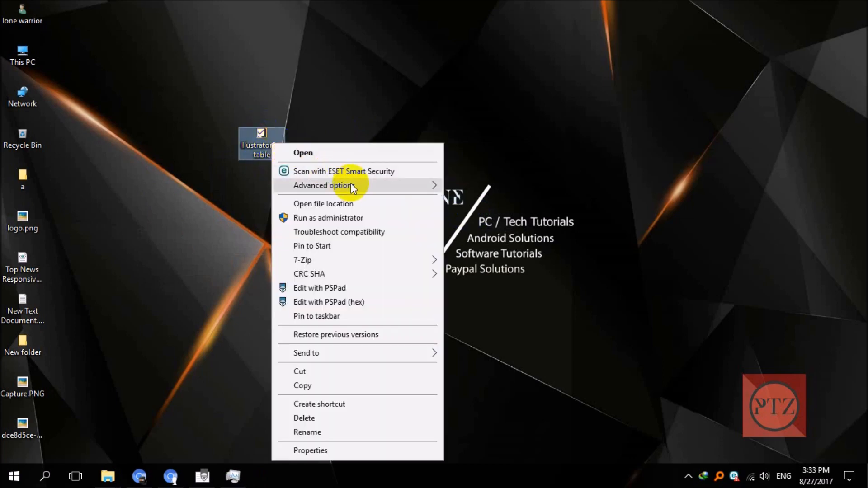
{"action": "mouse_move", "coordinate": [343, 210]}
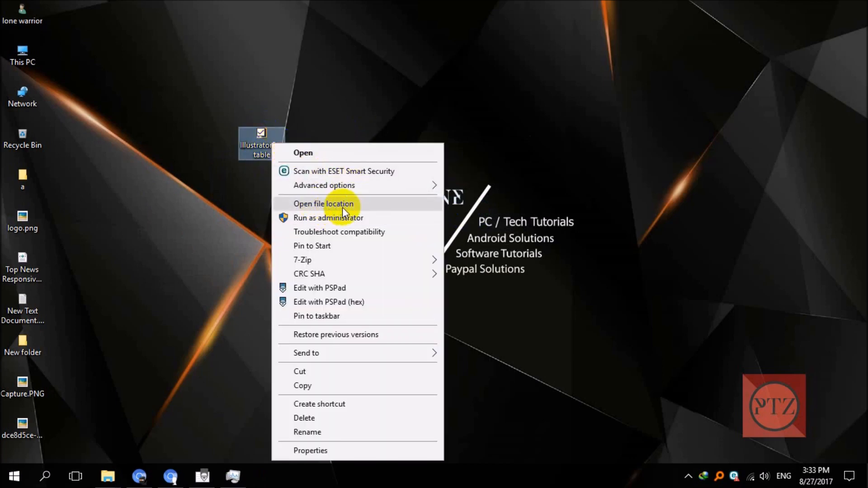
{"action": "left_click", "coordinate": [324, 204]}
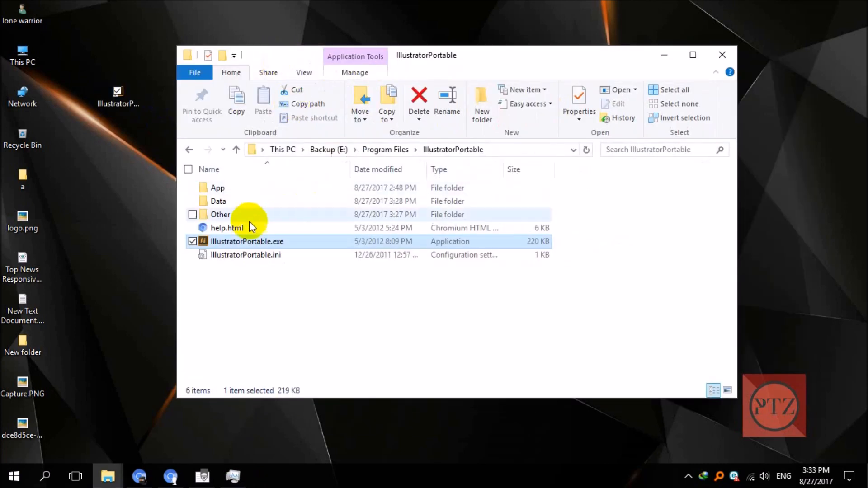
{"action": "double_click", "coordinate": [218, 200]}
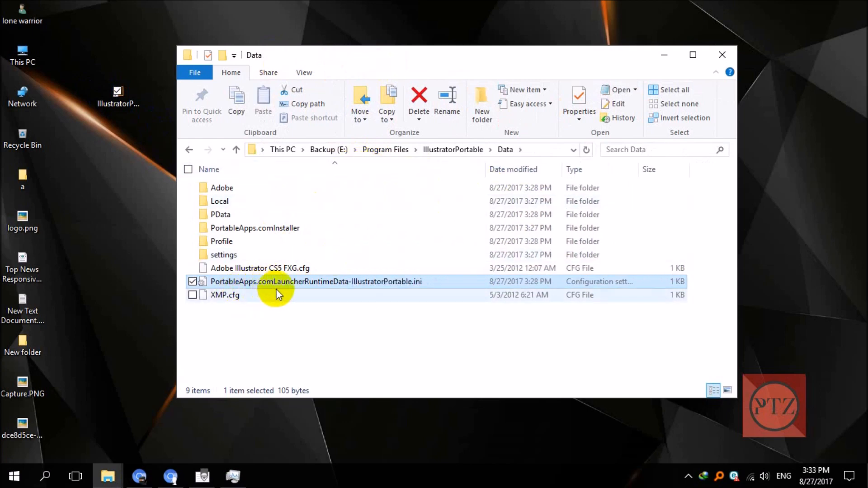
{"action": "mouse_move", "coordinate": [377, 288]}
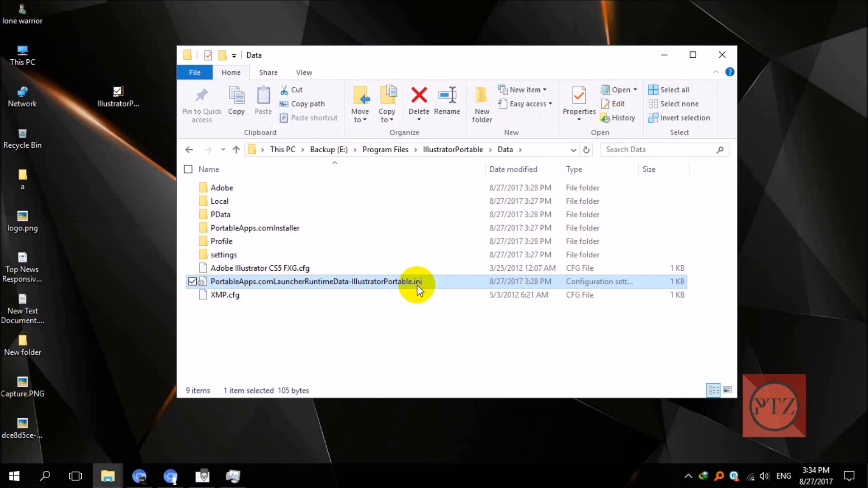
- Open the launcher runtime .ini in Notepad and select the 'stopping' Status value
{"action": "double_click", "coordinate": [315, 281]}
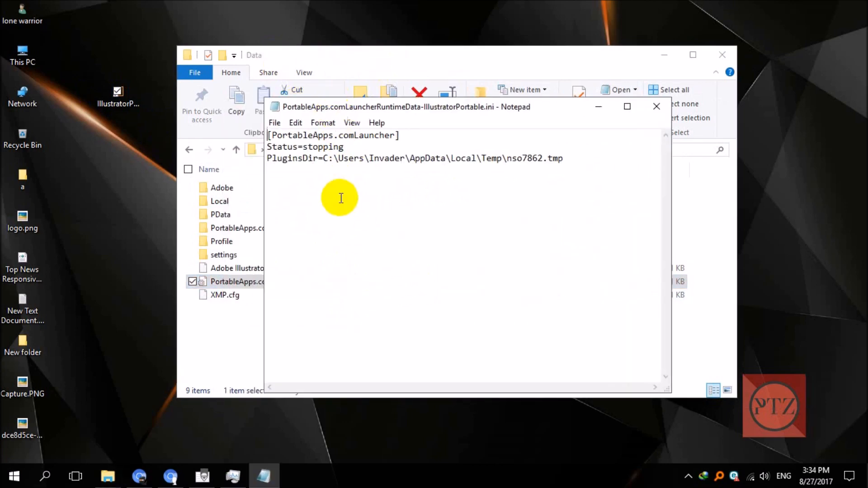
{"action": "double_click", "coordinate": [283, 146]}
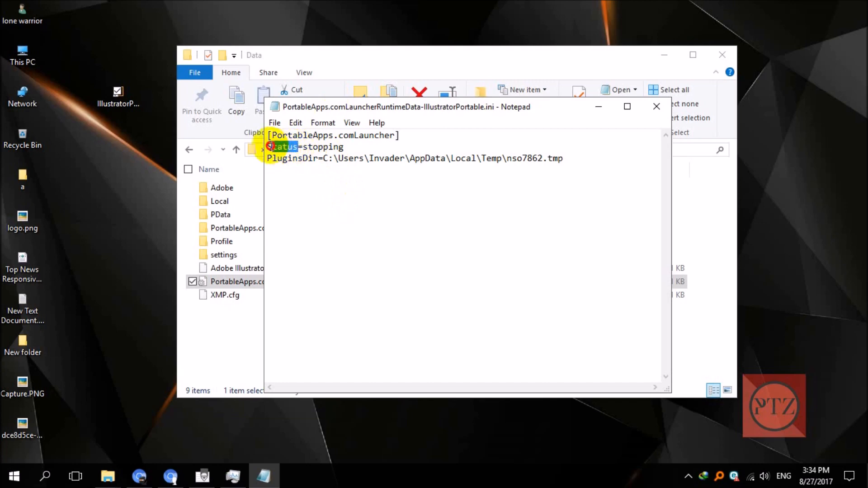
{"action": "double_click", "coordinate": [318, 146]}
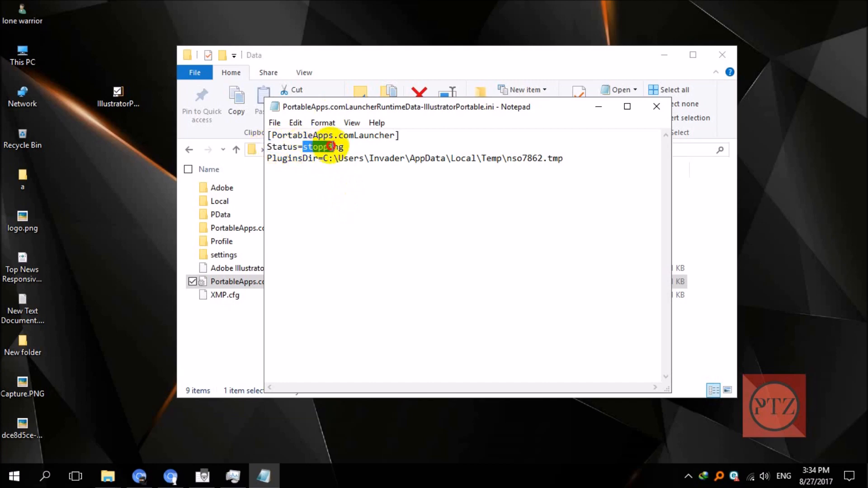
{"action": "left_click", "coordinate": [346, 146]}
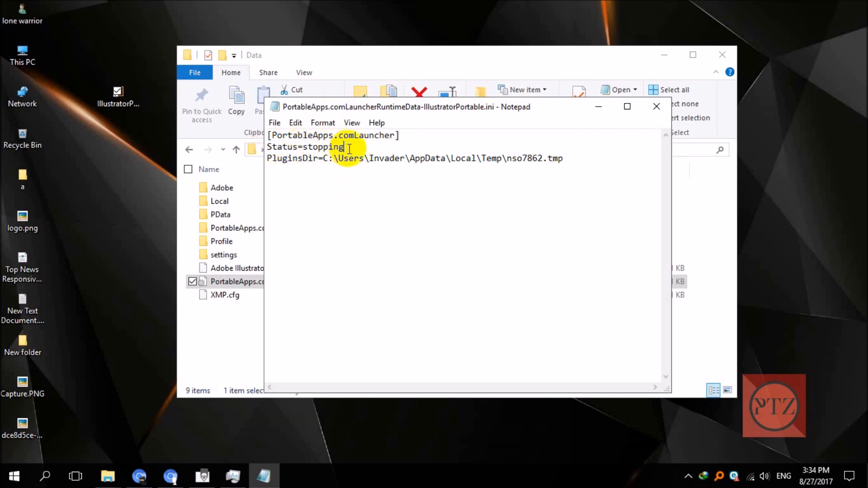
{"action": "double_click", "coordinate": [323, 146]}
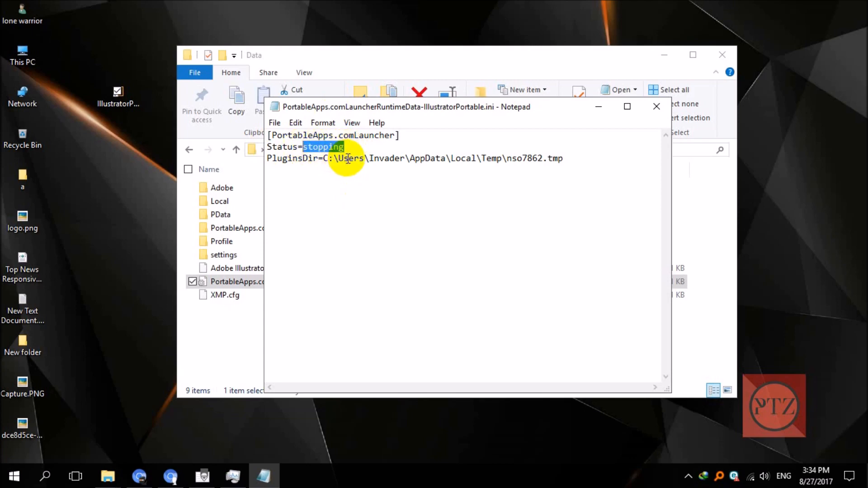
- Delete the Status value, then close Notepad saving the change
{"action": "key", "text": "Delete"}
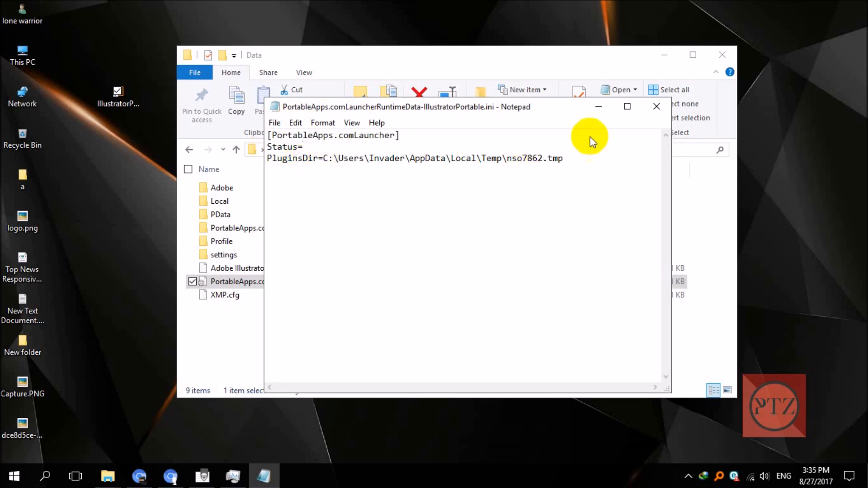
{"action": "left_click", "coordinate": [656, 106]}
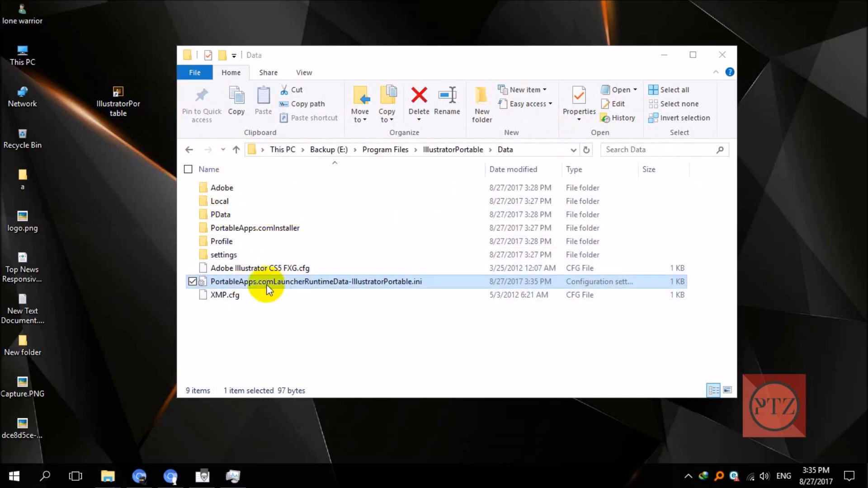
{"action": "mouse_move", "coordinate": [288, 289]}
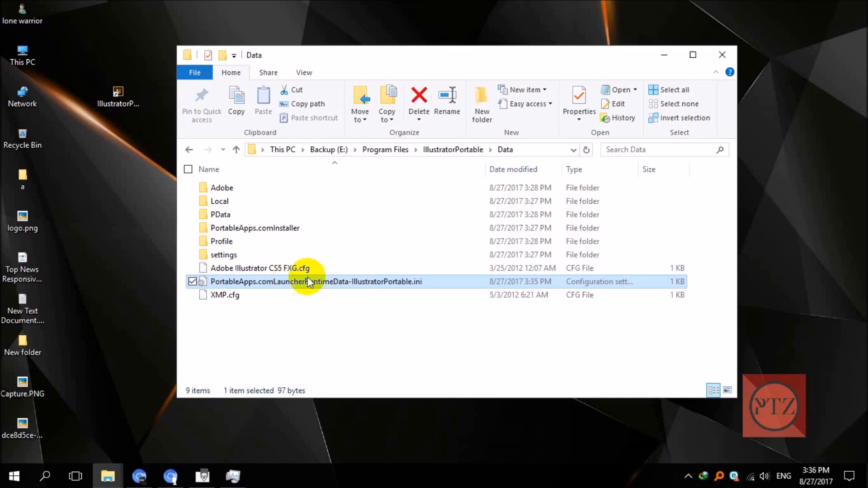
{"action": "mouse_move", "coordinate": [355, 282]}
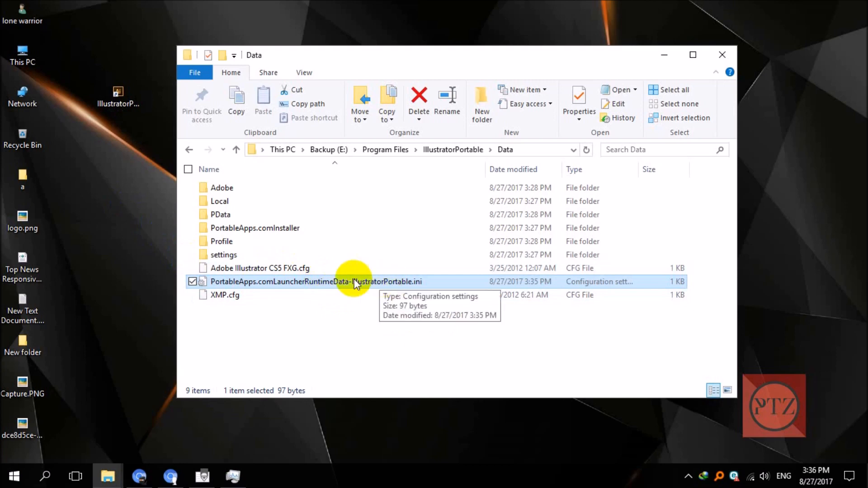
- Reopen the launcher .ini, restore Status to 'stopping', and close it saved
{"action": "double_click", "coordinate": [315, 281]}
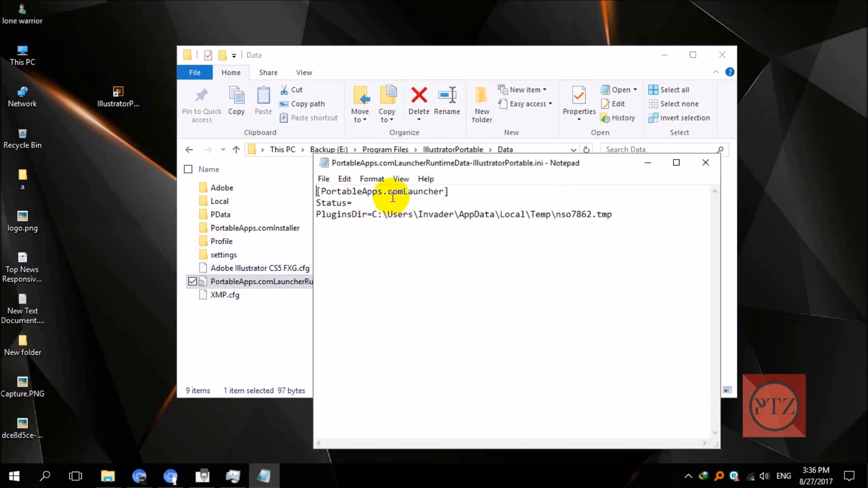
{"action": "type", "text": "s"}
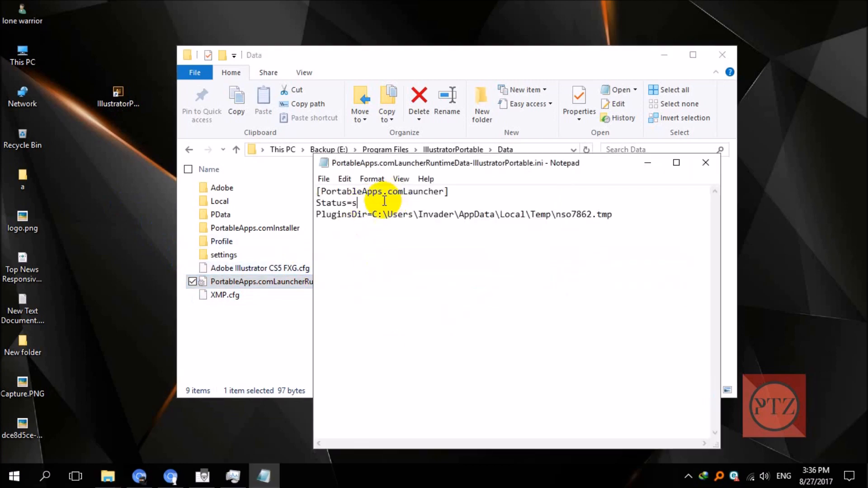
{"action": "type", "text": "topping"}
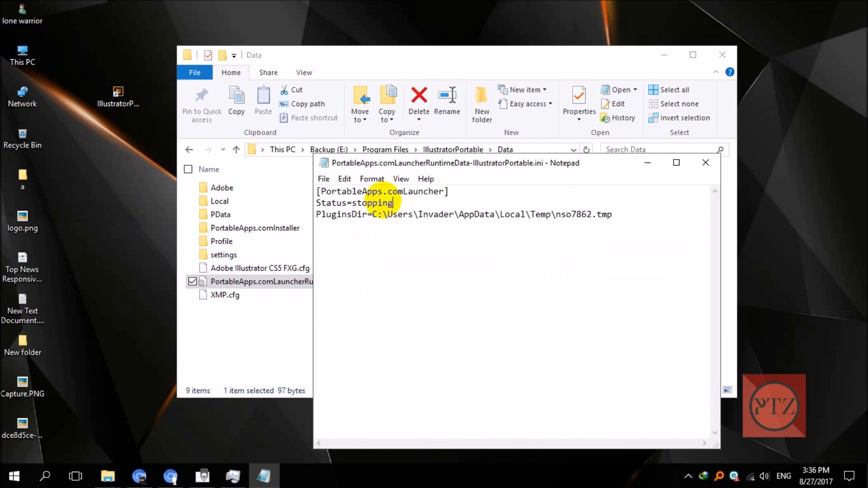
{"action": "left_click", "coordinate": [705, 163]}
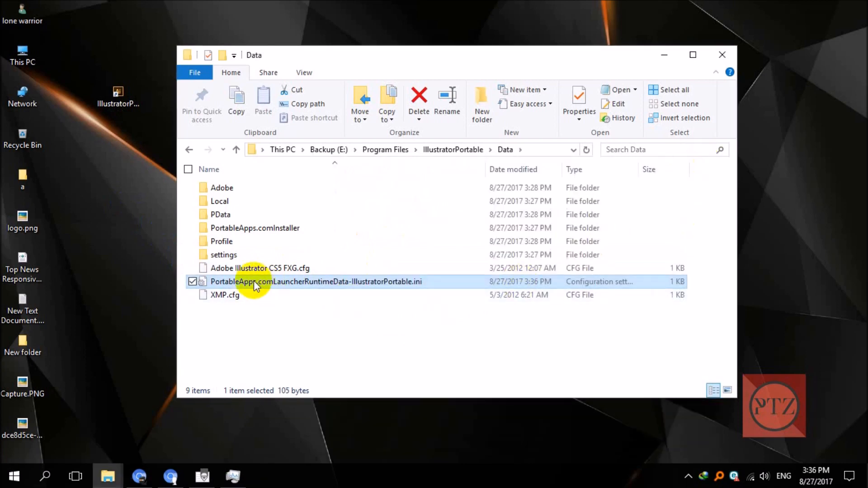
{"action": "mouse_move", "coordinate": [257, 285]}
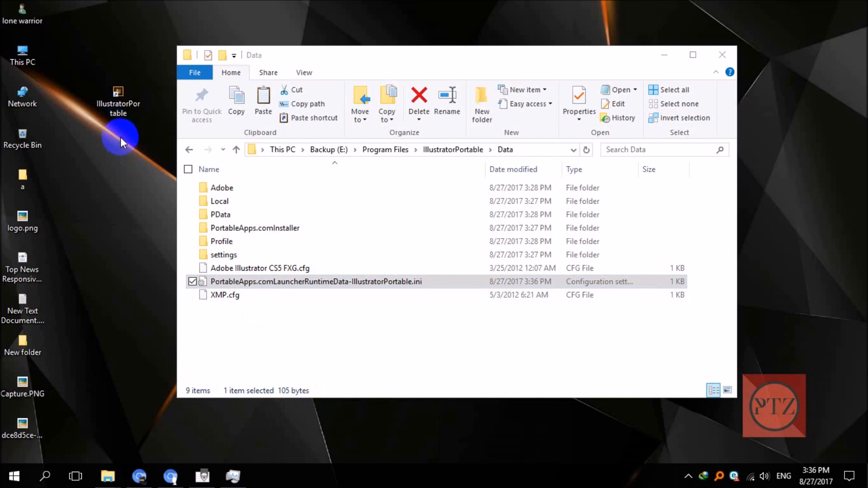
- Move the launcher .ini to the desktop, open and close it, then return it to Data
{"action": "left_click_drag", "start_coordinate": [315, 281], "coordinate": [118, 158]}
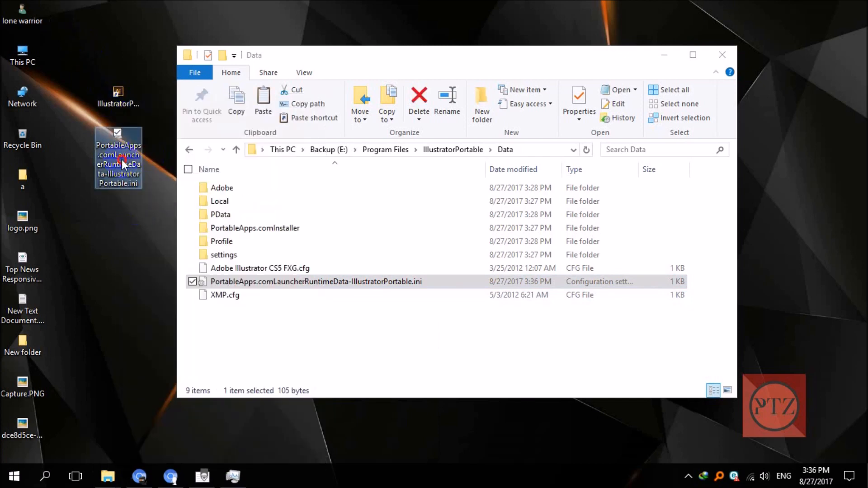
{"action": "double_click", "coordinate": [315, 281]}
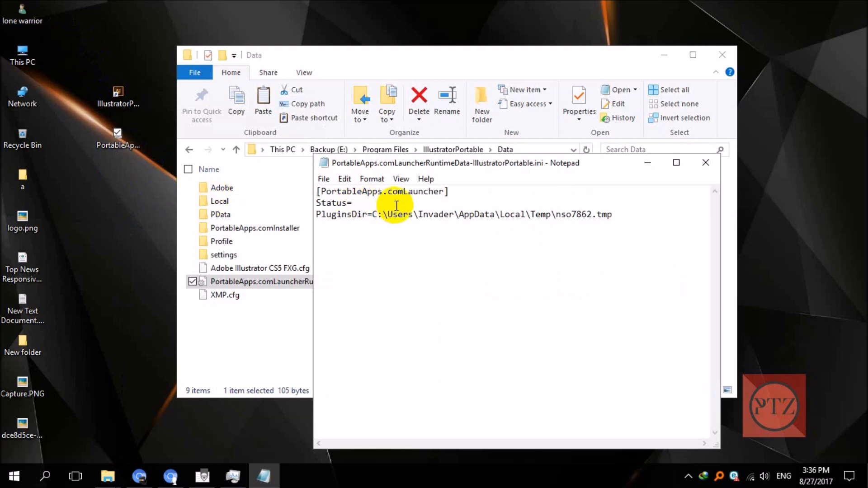
{"action": "left_click", "coordinate": [324, 178]}
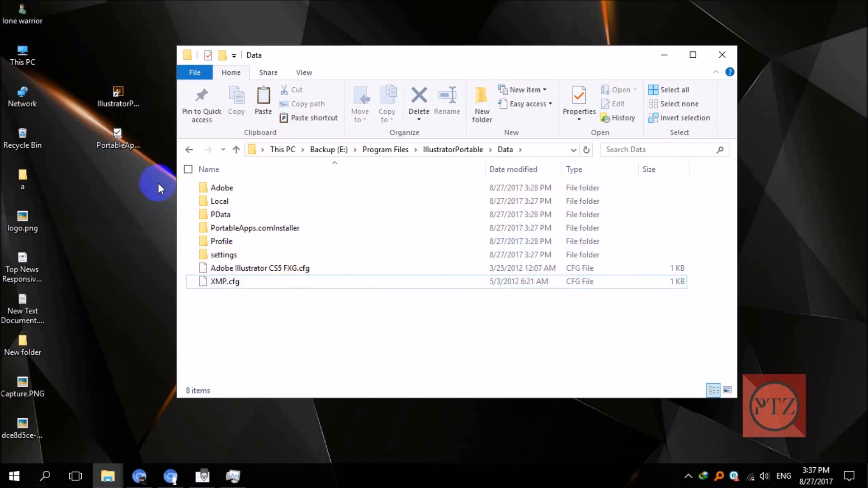
{"action": "left_click_drag", "start_coordinate": [118, 138], "coordinate": [255, 332]}
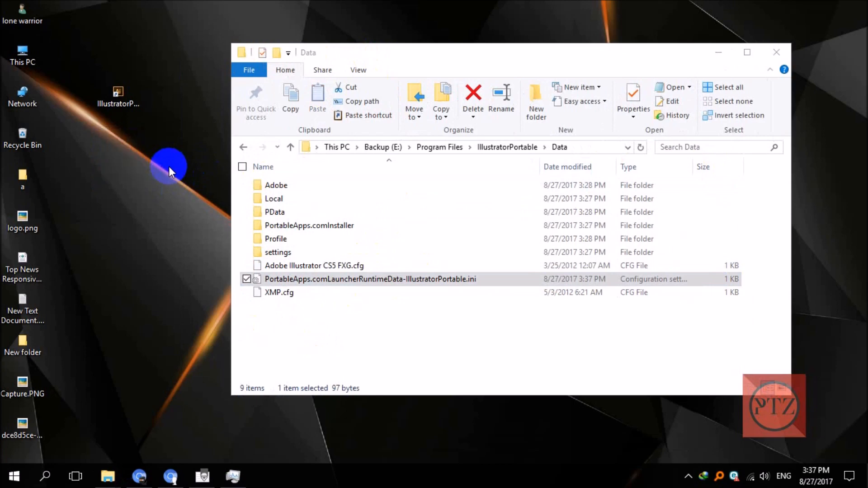
{"action": "left_click", "coordinate": [117, 102]}
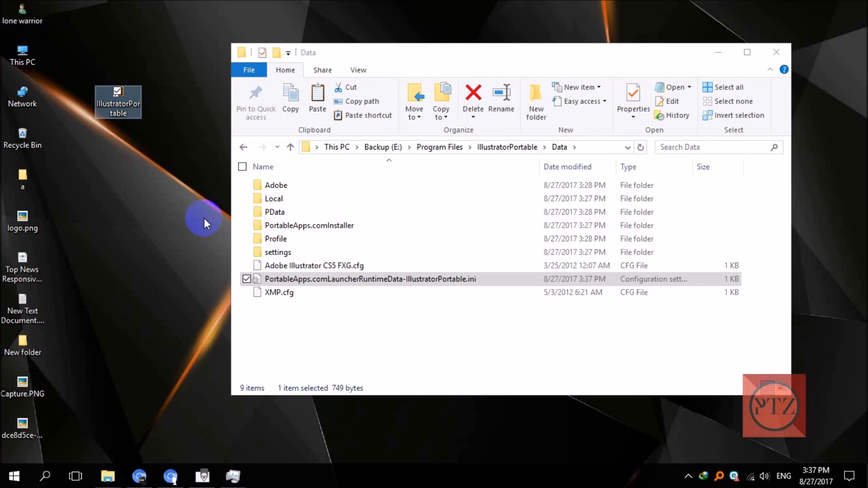
{"action": "mouse_move", "coordinate": [210, 336]}
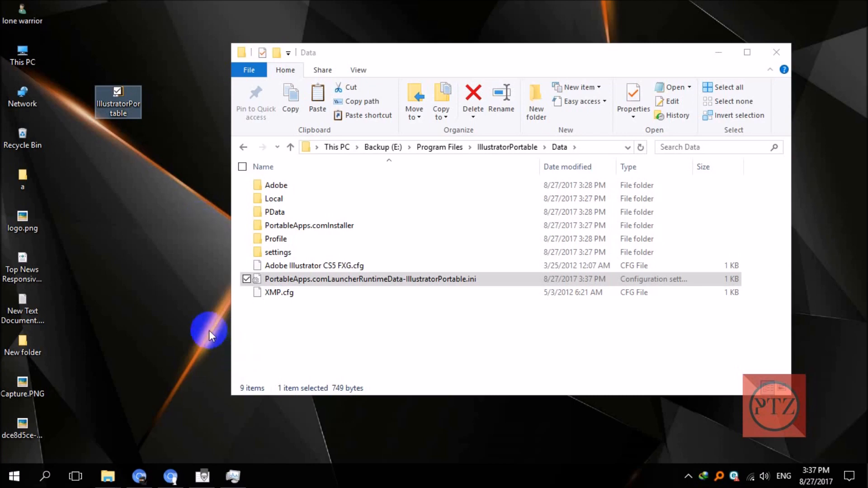
{"action": "left_click", "coordinate": [403, 318]}
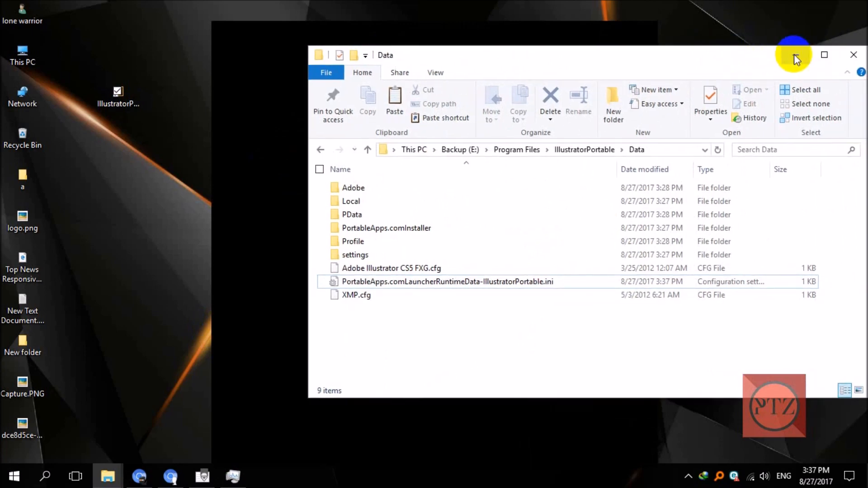
- Minimize File Explorer and let Adobe Illustrator CS6 load to its empty workspace
{"action": "left_click", "coordinate": [853, 55]}
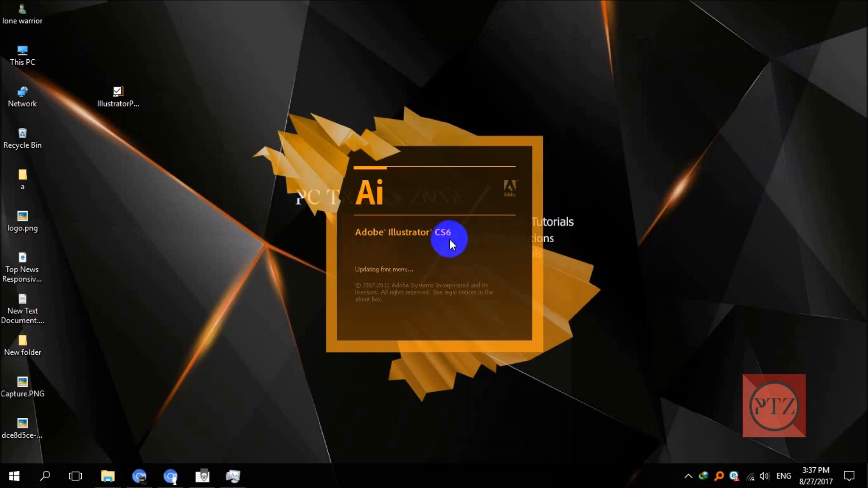
{"action": "mouse_move", "coordinate": [449, 250]}
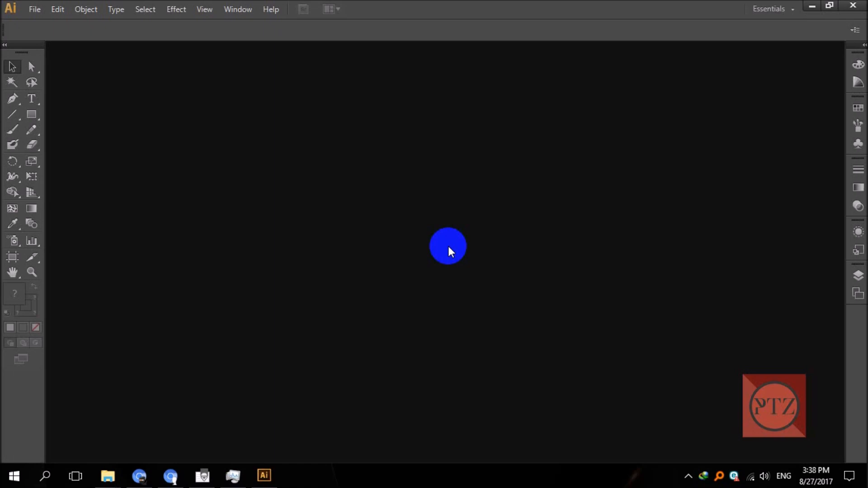
{"action": "left_click_drag", "start_coordinate": [448, 245], "coordinate": [489, 244]}
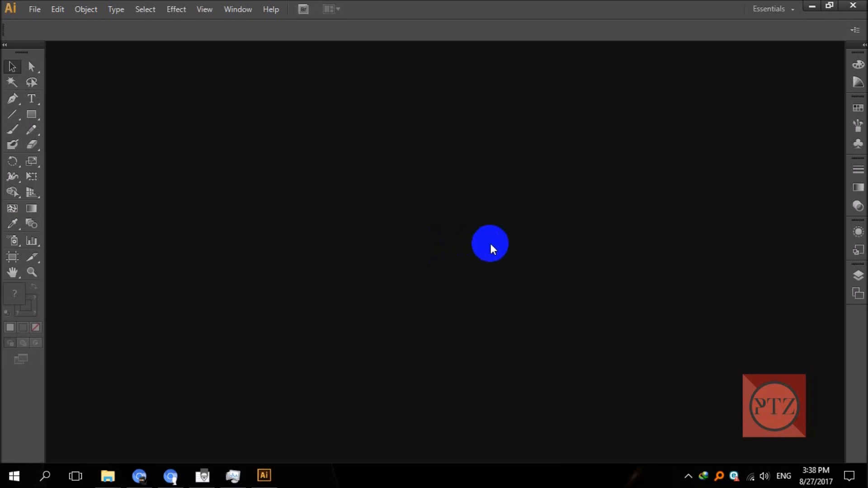